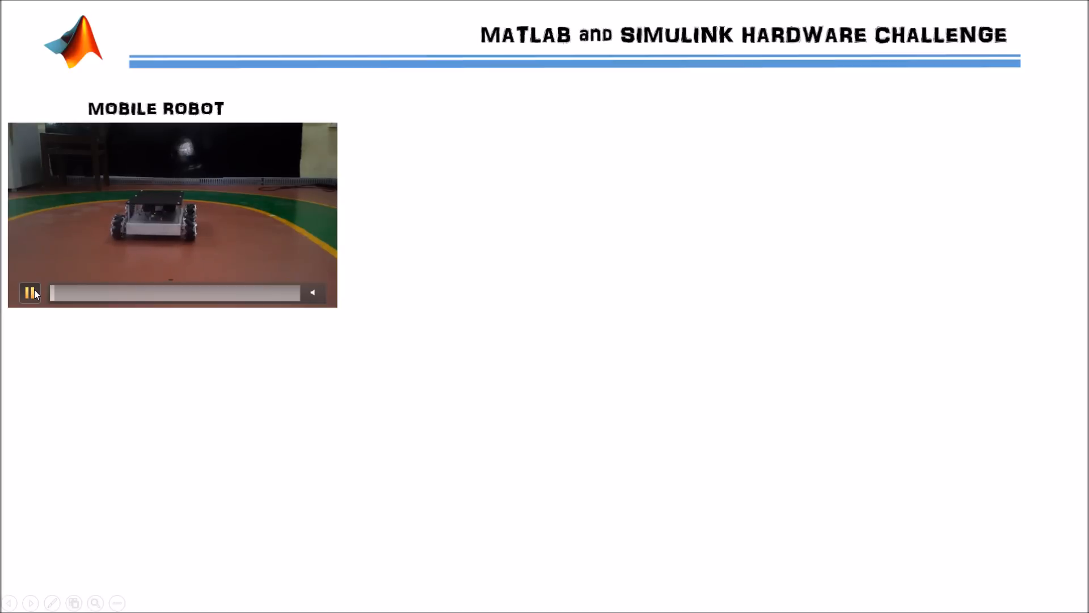
# Play the mobile robot video clip on the hardware challenge slide.
pyautogui.click(31, 292)
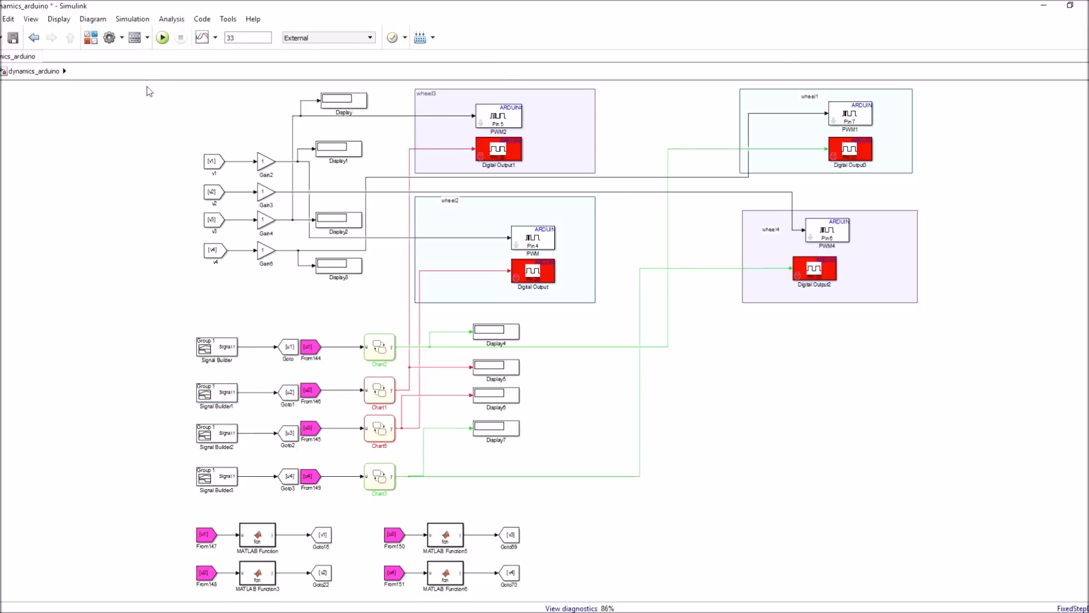
# Leave the Arduino wheel model and bring up webcam_ros.slx.
pyautogui.click(161, 38)
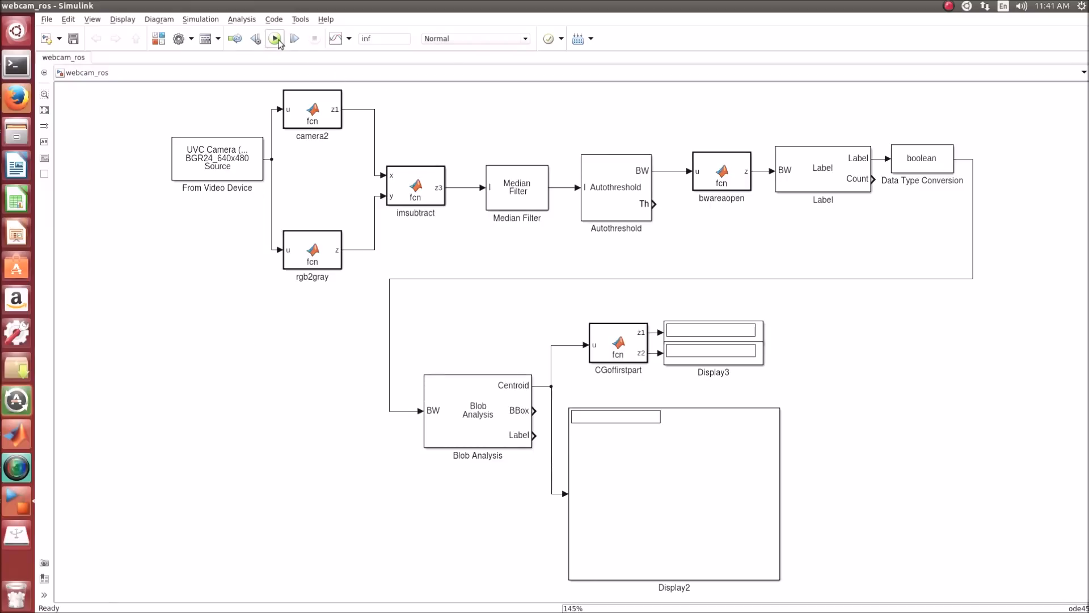
# Run webcam_ros so Display2 and Display3 show live blob centroid coordinates.
pyautogui.click(275, 38)
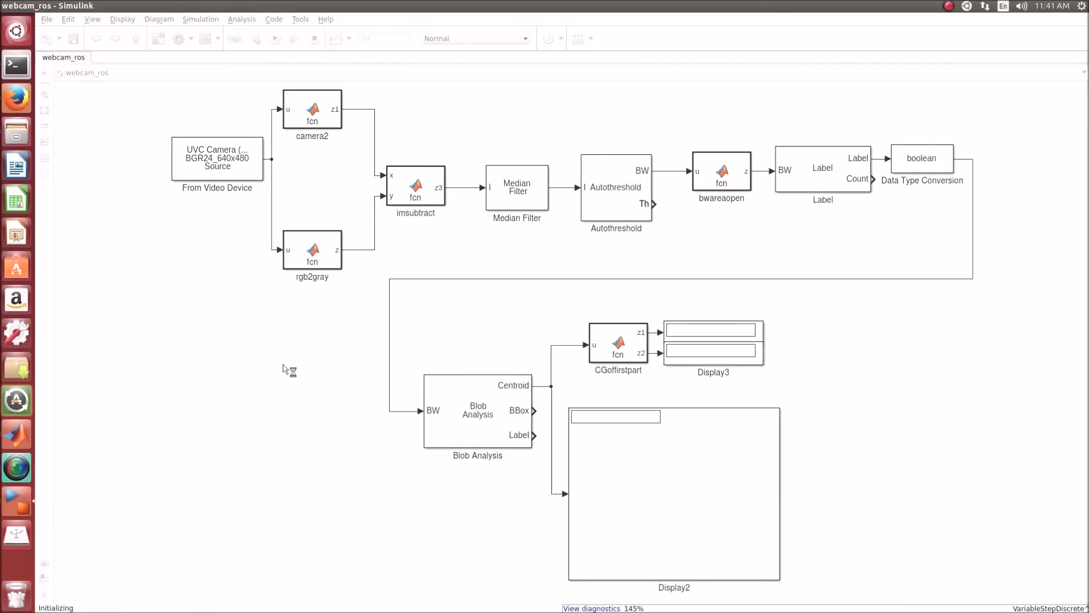
pyautogui.click(274, 38)
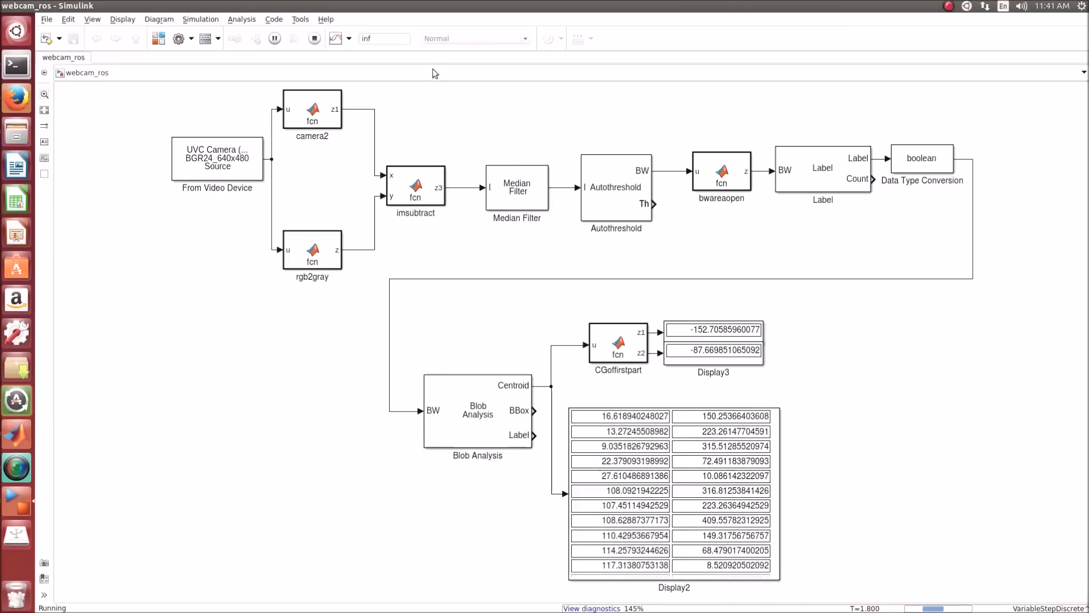
pyautogui.click(312, 38)
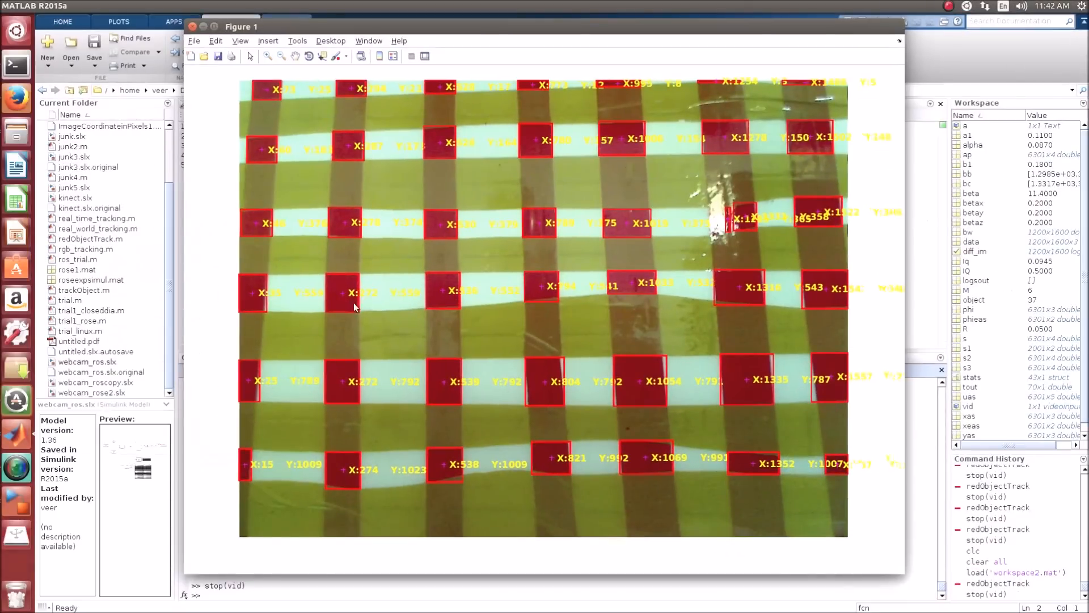
pyautogui.moveTo(566, 250)
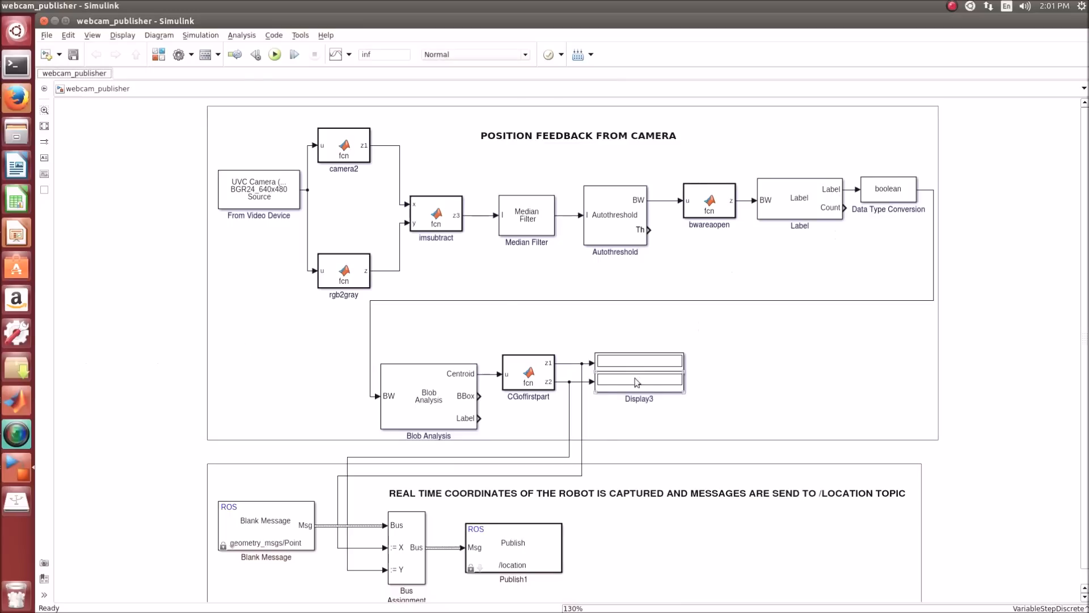
# Set the Blank Message block's message type to geometry_msgs/Point and confirm.
pyautogui.click(578, 136)
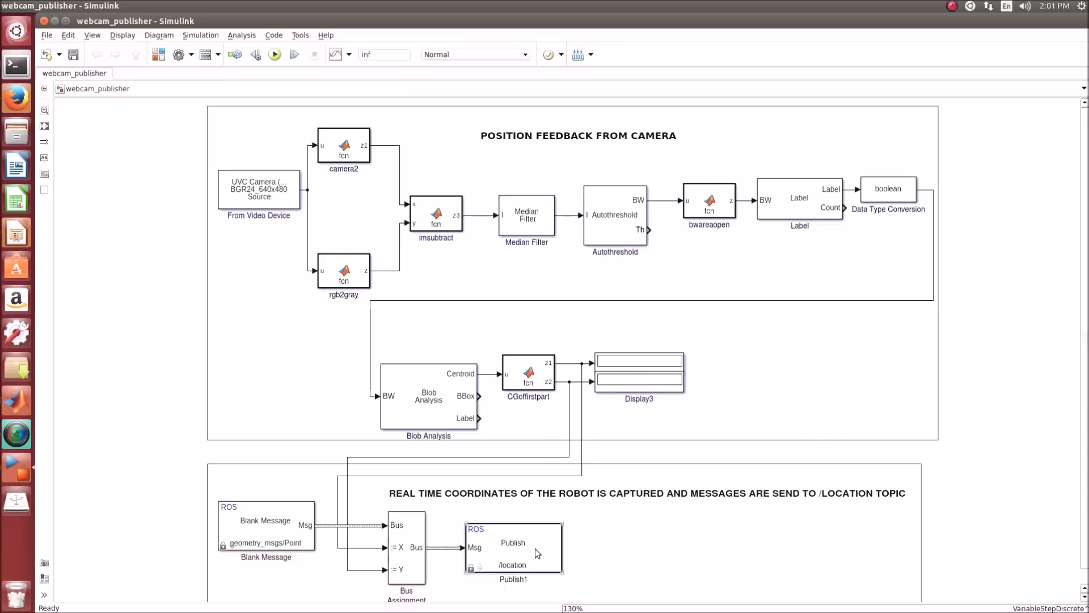
pyautogui.doubleClick(513, 549)
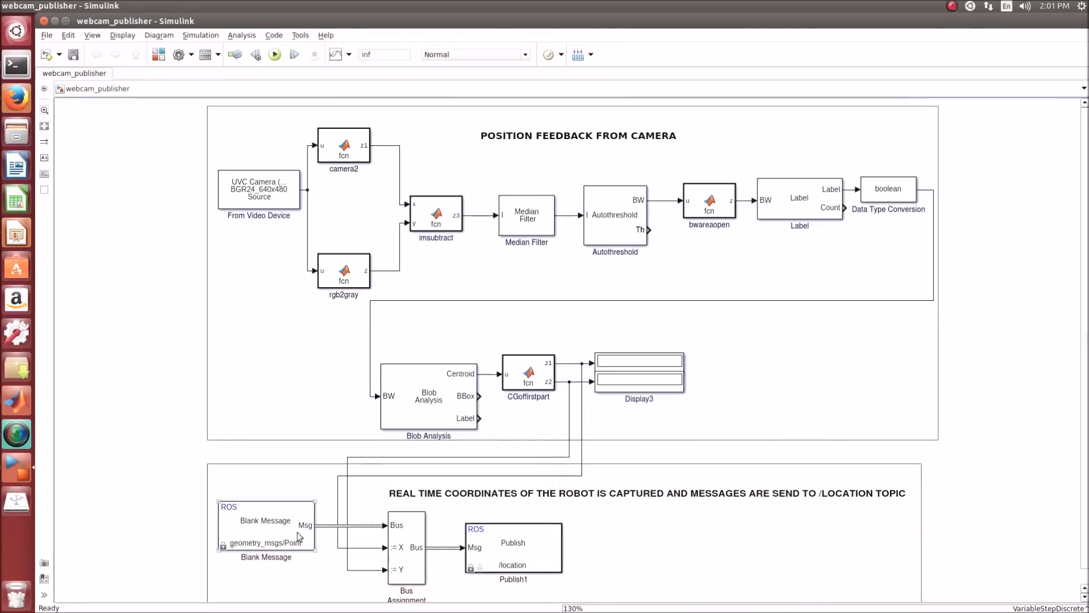
pyautogui.doubleClick(265, 525)
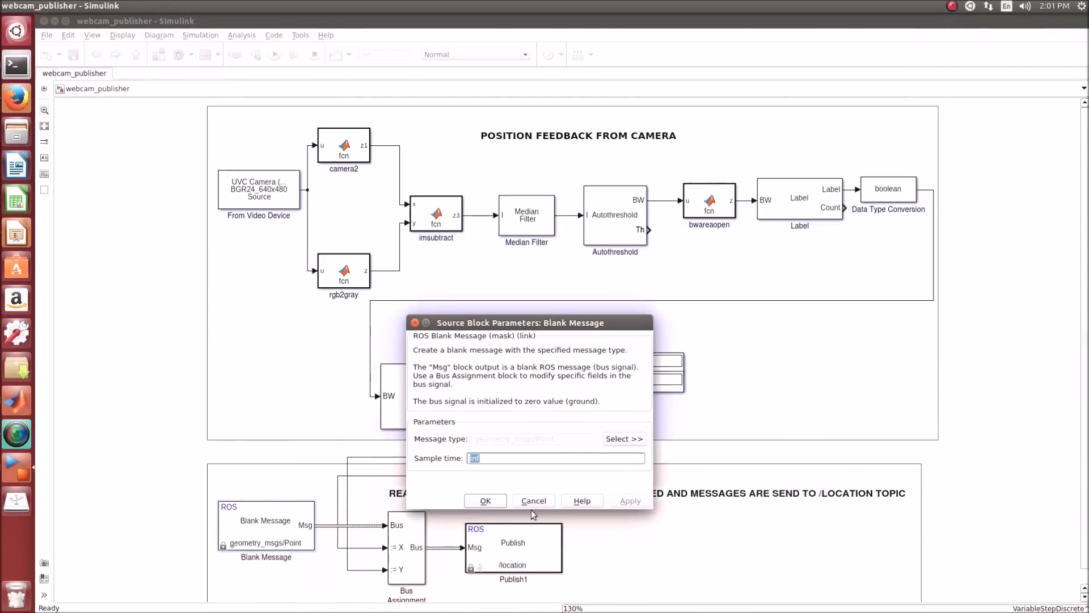
pyautogui.click(623, 439)
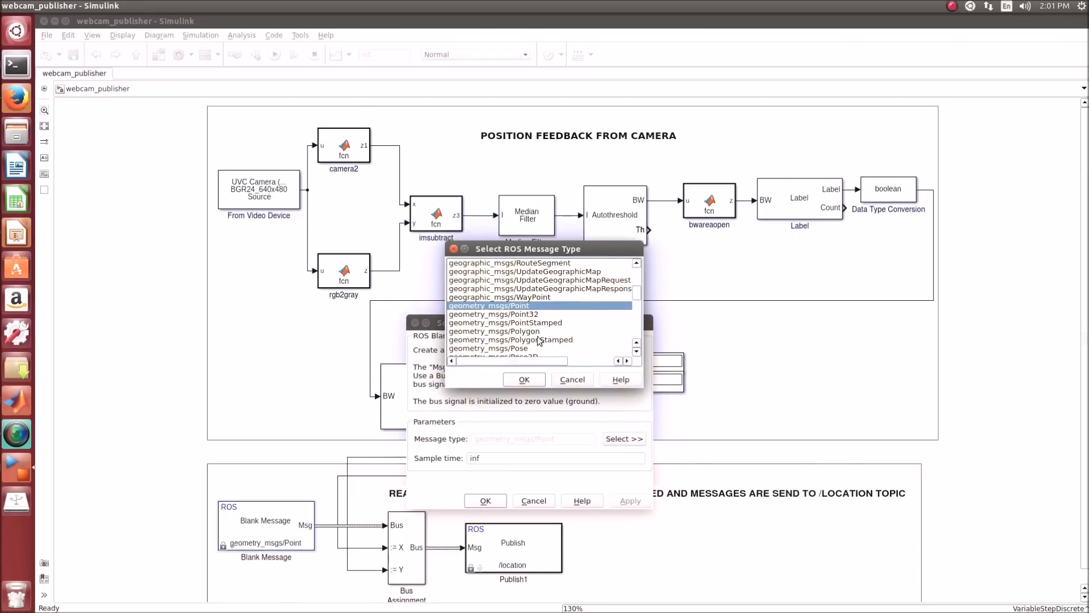
pyautogui.click(524, 379)
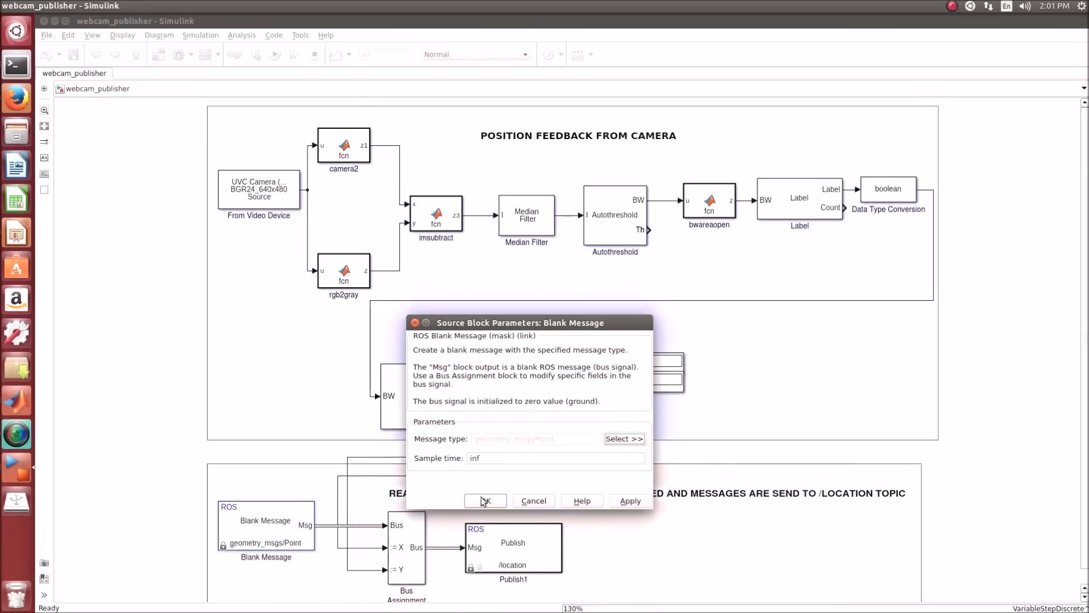
pyautogui.click(485, 501)
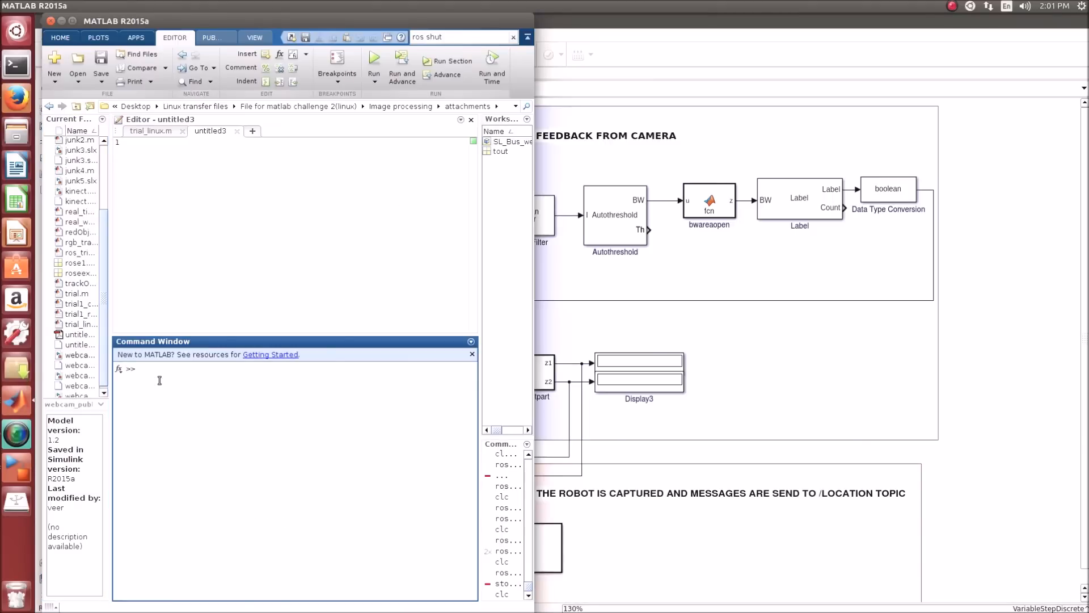
# Run rosshutdown in the MATLAB Command Window.
pyautogui.write('rosshutdown')
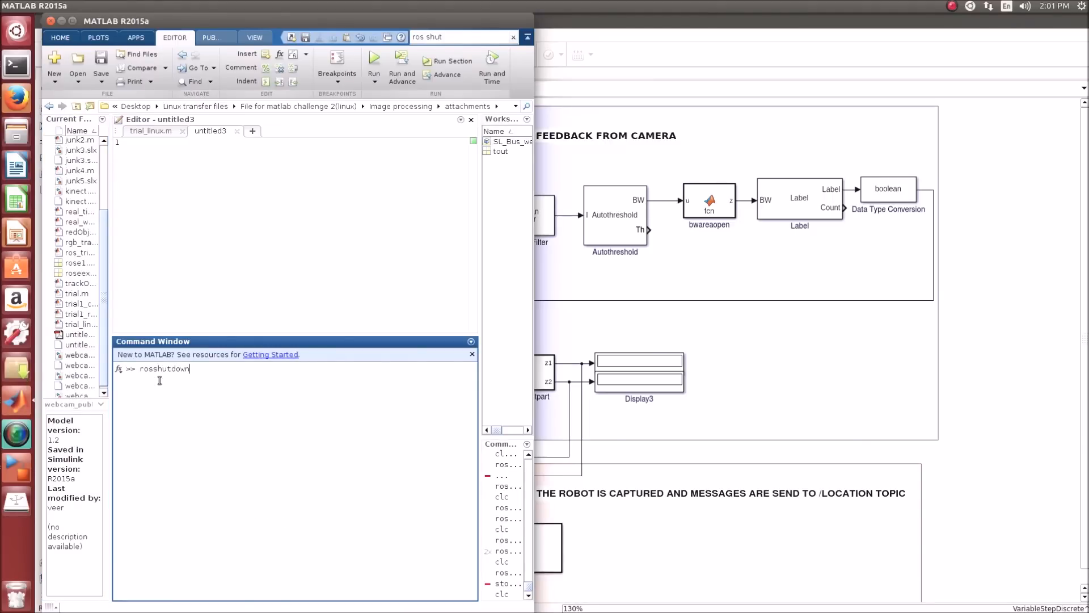
pyautogui.press('Return')
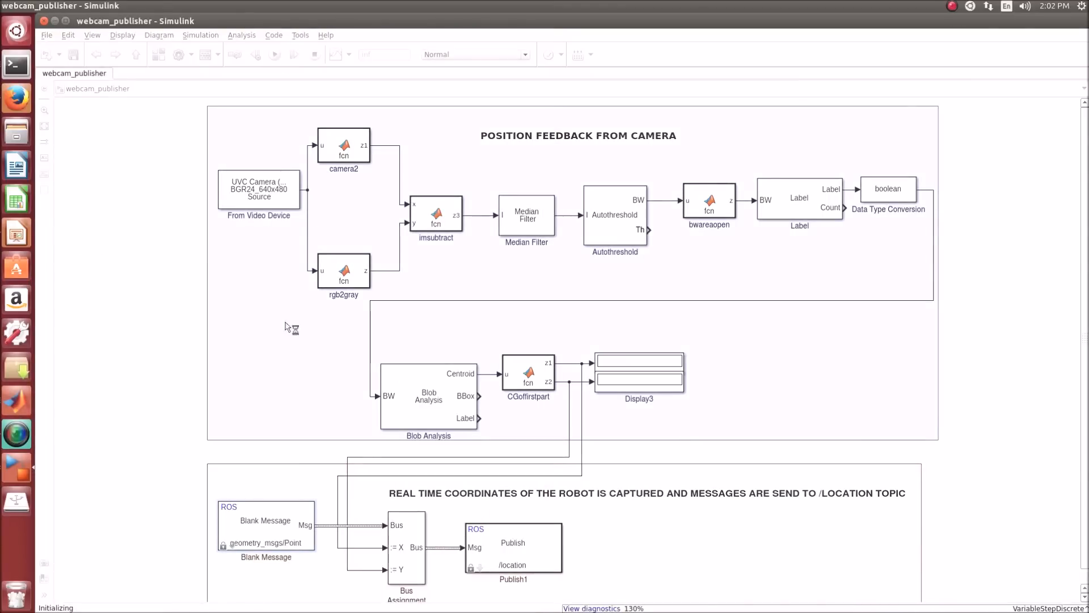
# Run webcam_publisher and bring up the asmc_82015a controller model.
pyautogui.click(274, 55)
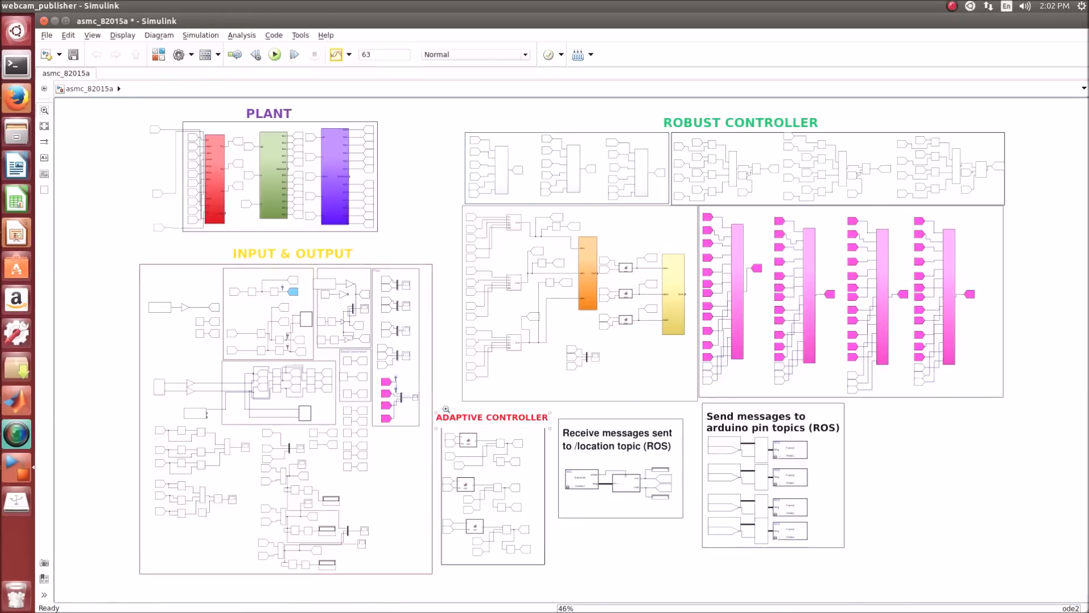
pyautogui.click(493, 486)
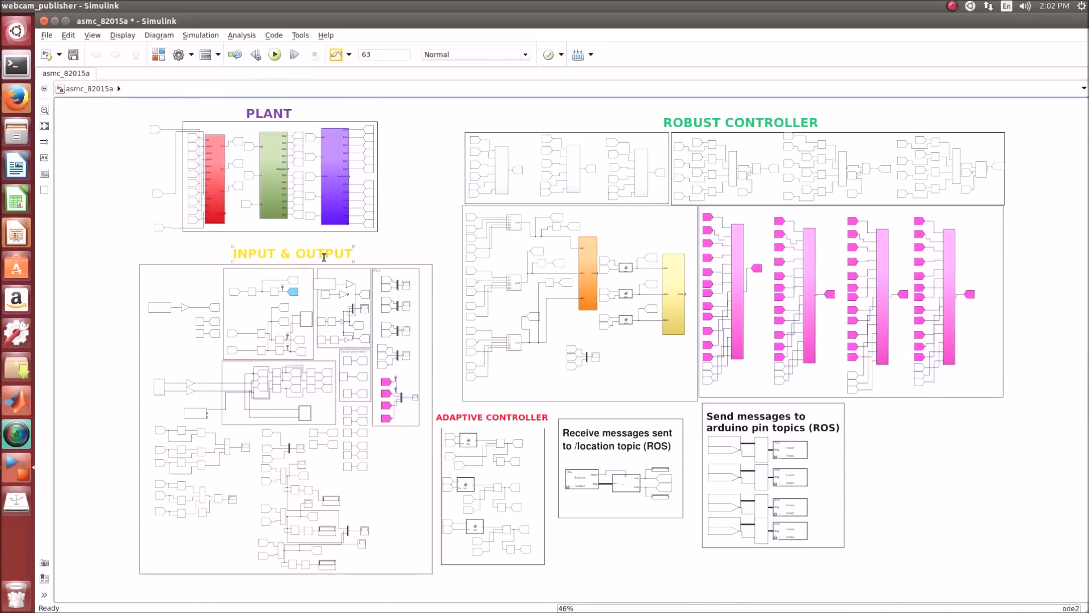
pyautogui.moveTo(582, 389)
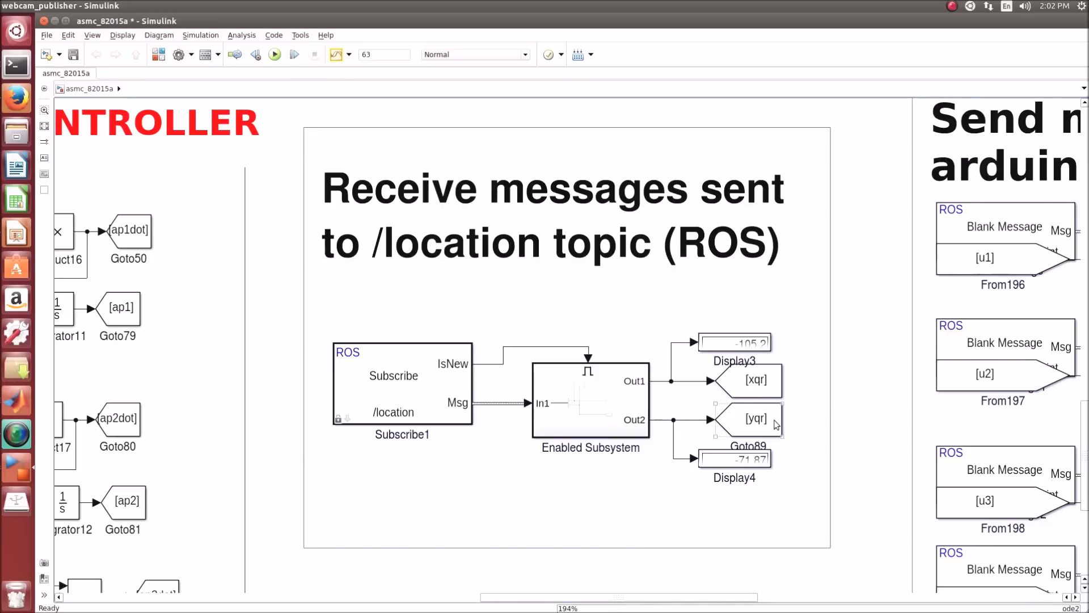
pyautogui.click(43, 112)
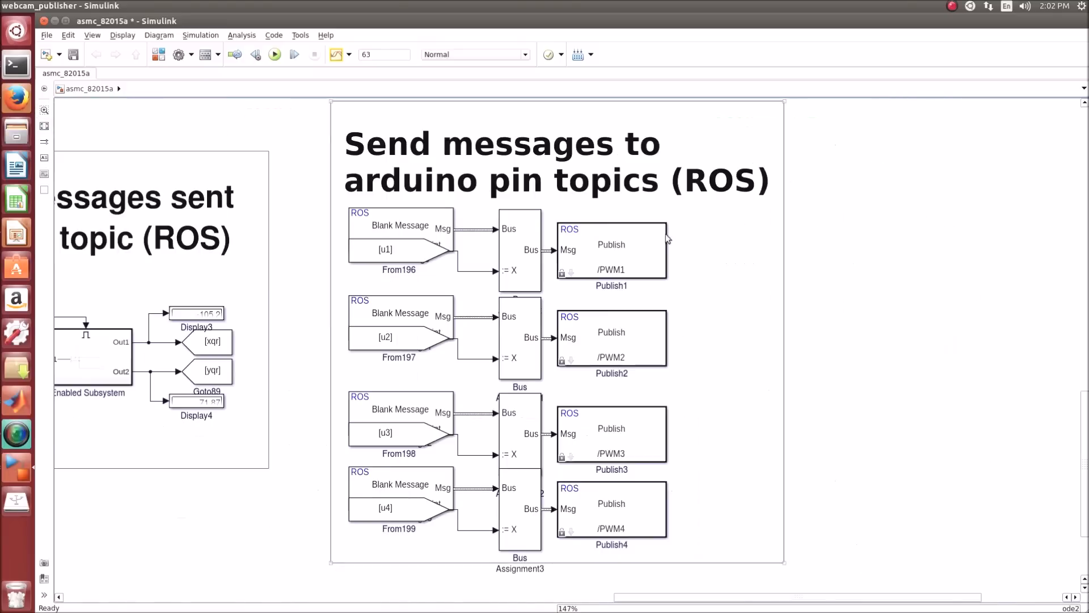
pyautogui.moveTo(655, 359)
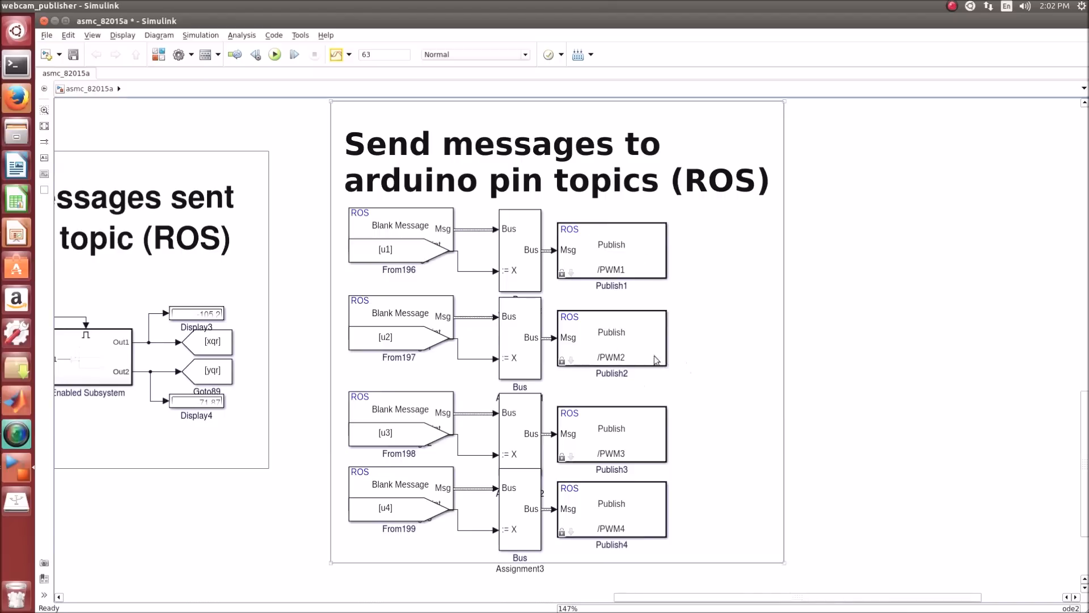
pyautogui.moveTo(139, 190)
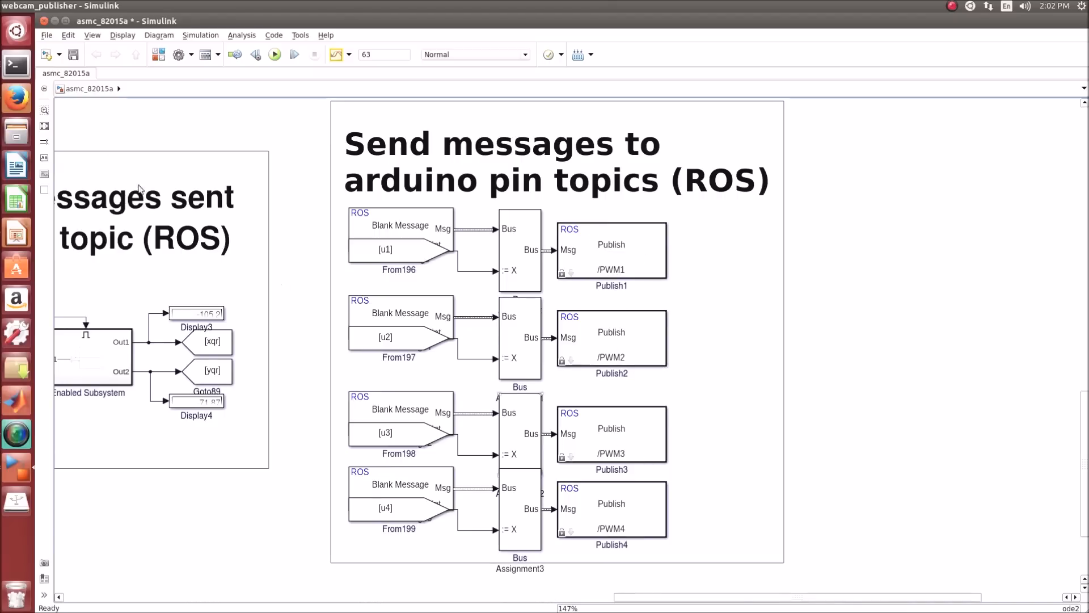
pyautogui.moveTo(44, 130)
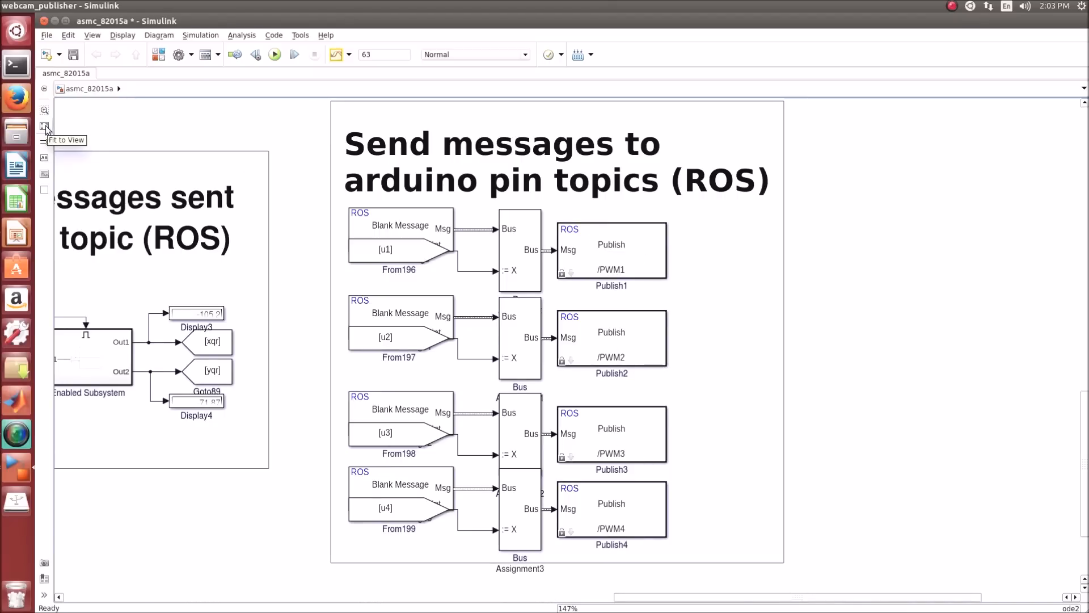
pyautogui.click(44, 127)
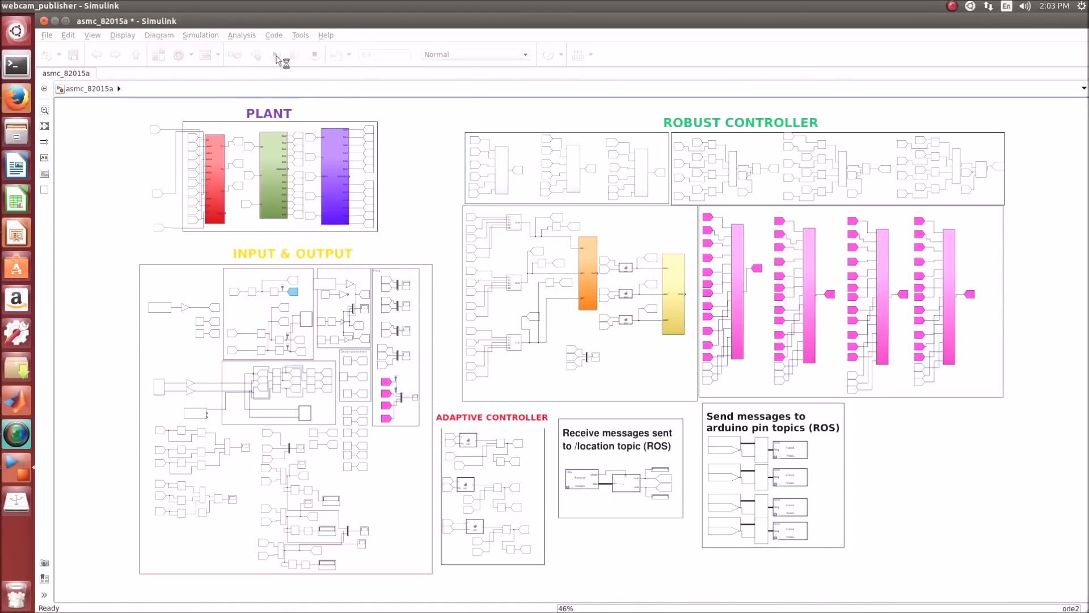
# Run asmc_82015a and watch live xqr/yqr values on the /location subscriber displays.
pyautogui.click(275, 55)
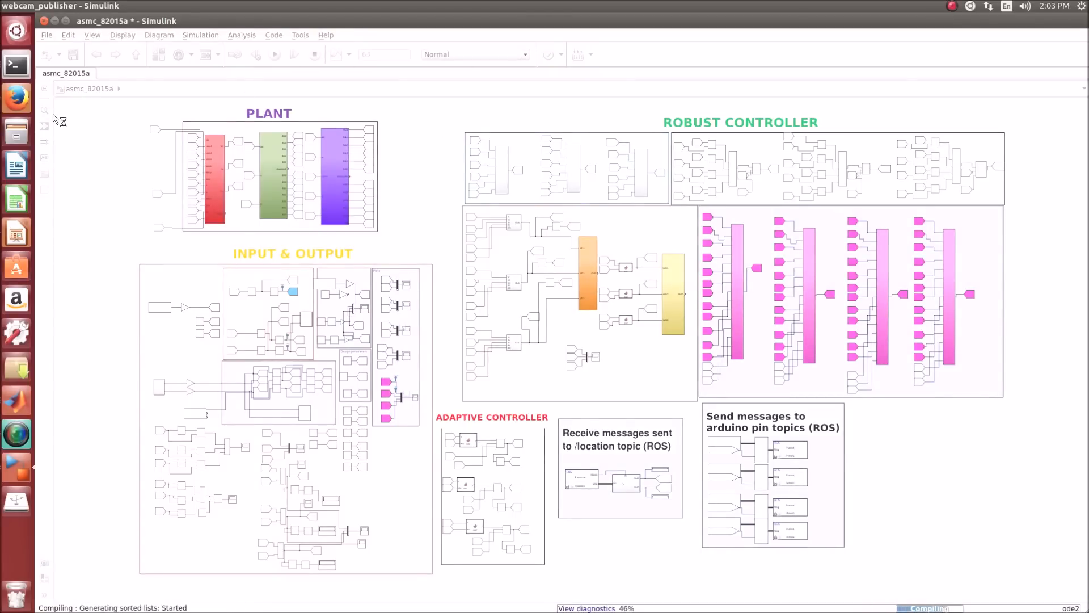
pyautogui.click(275, 55)
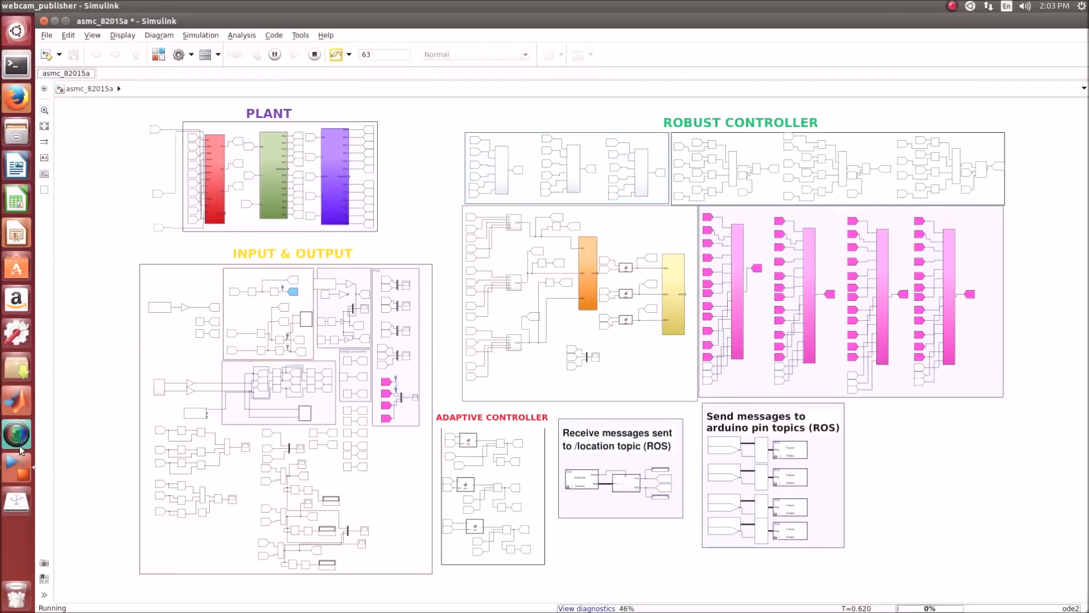
pyautogui.click(16, 406)
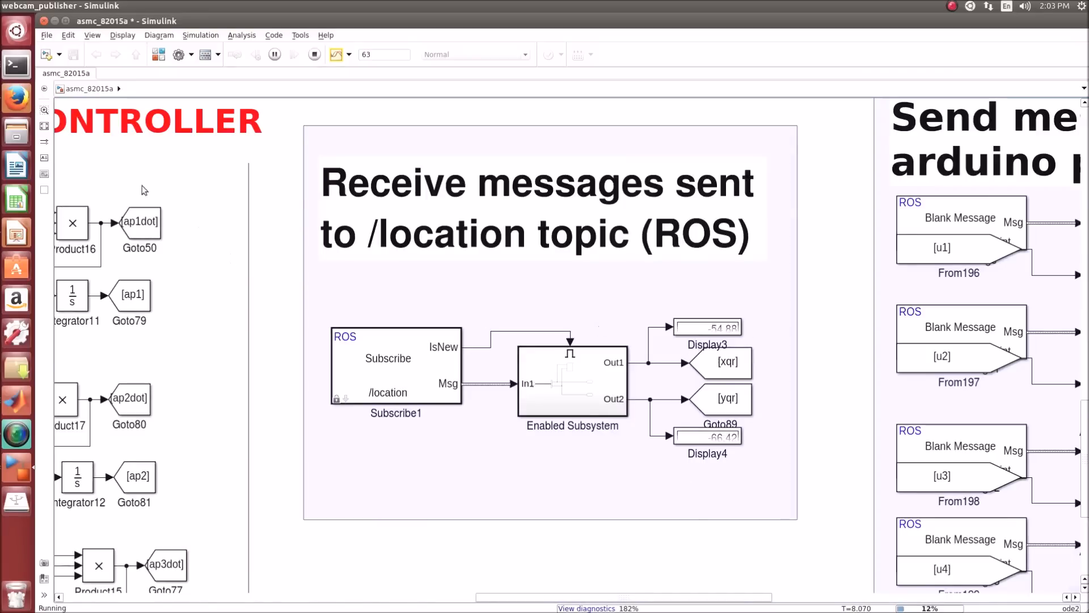
pyautogui.rightClick(15, 47)
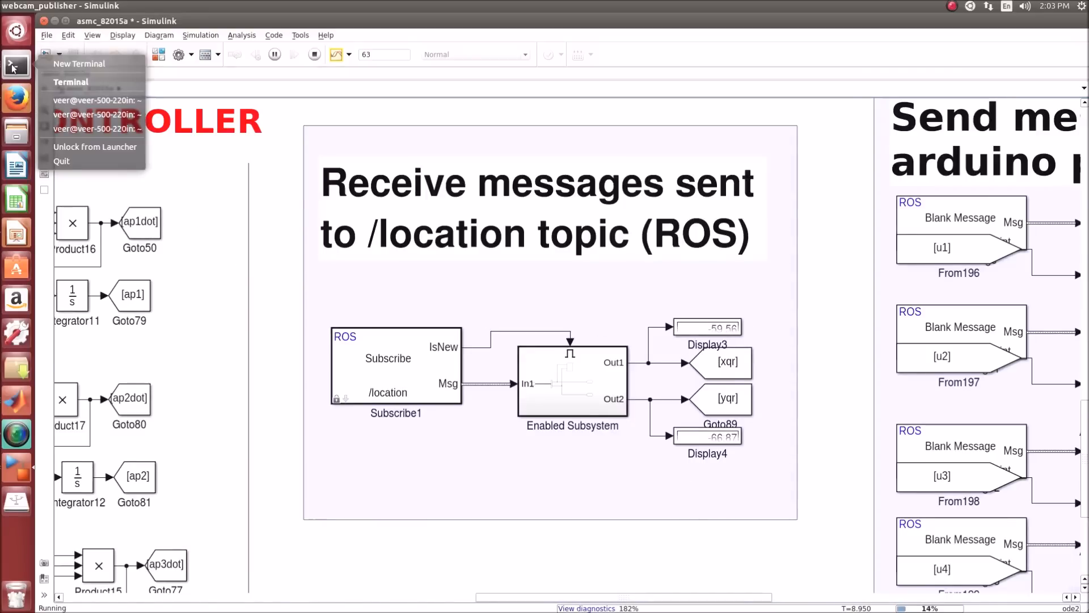
# Run rostopic echo /location in a terminal to see live x/y point messages.
pyautogui.click(71, 81)
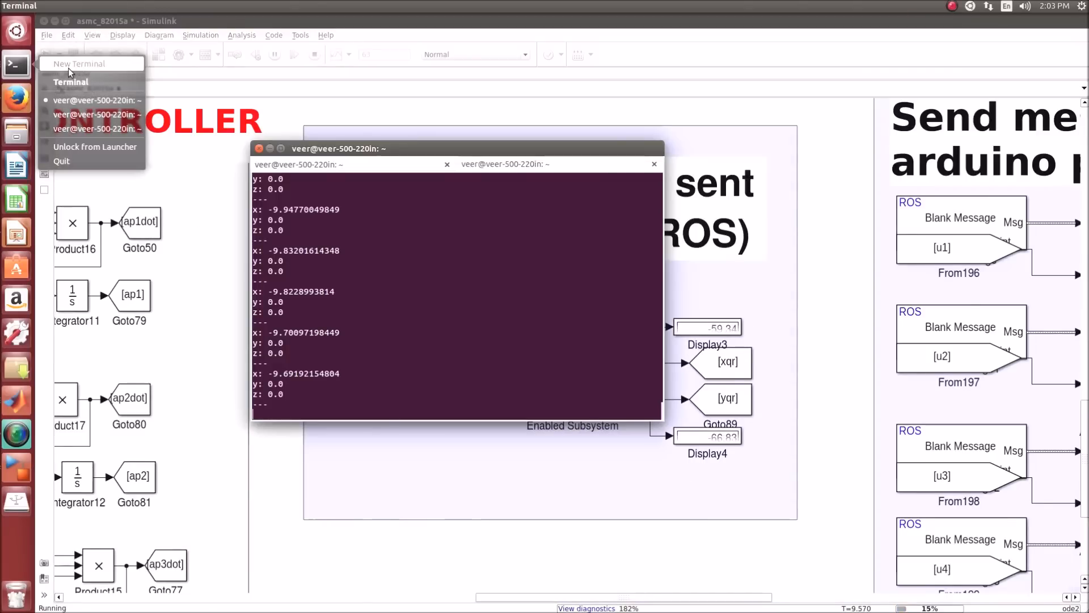
pyautogui.click(80, 63)
pyautogui.write('rostopic echo /location')
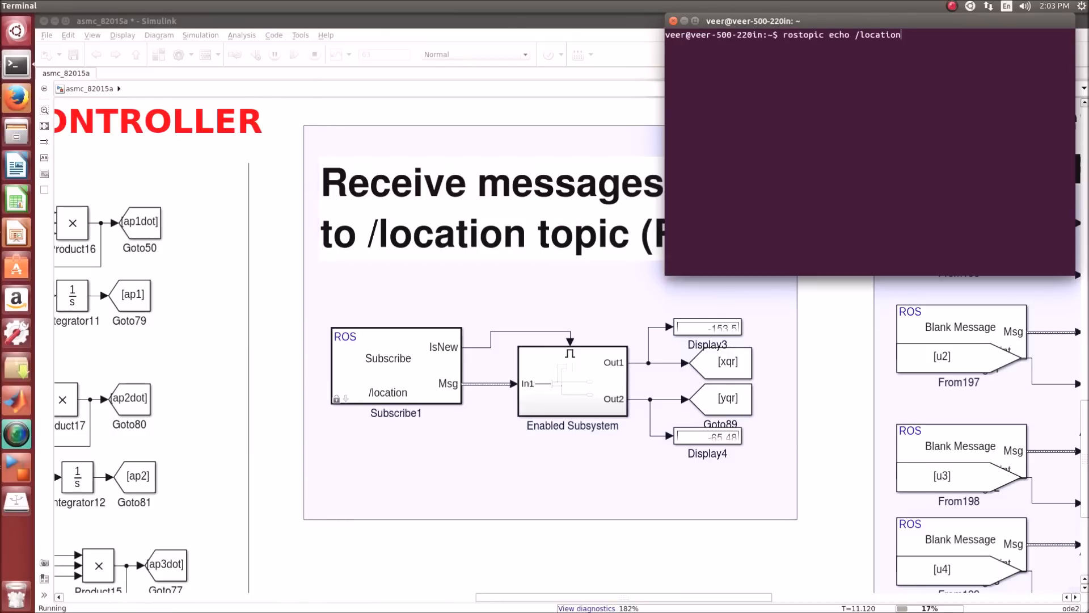
pyautogui.press('Return')
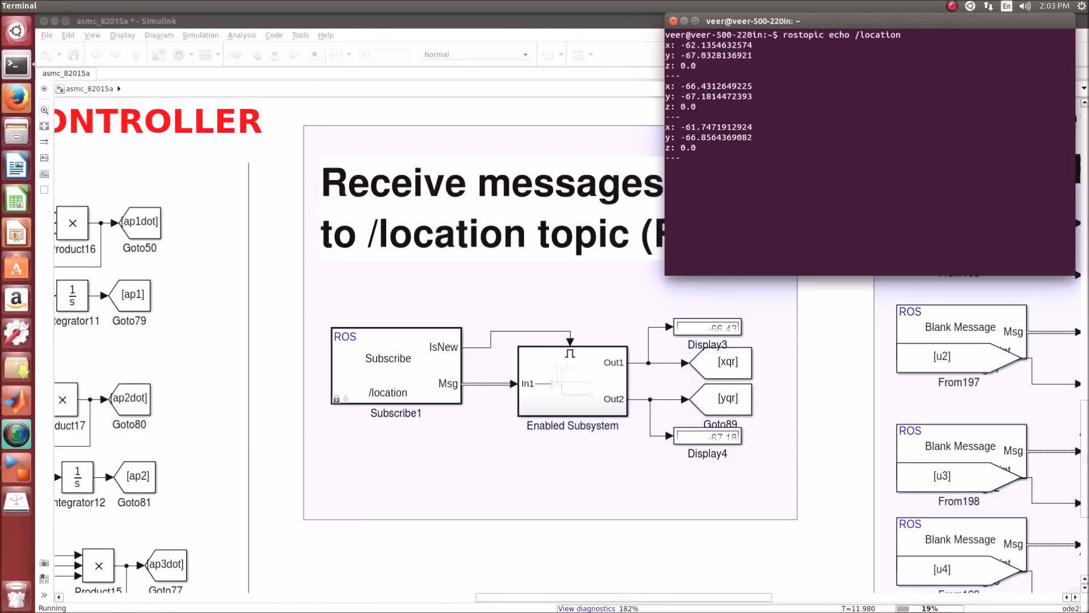